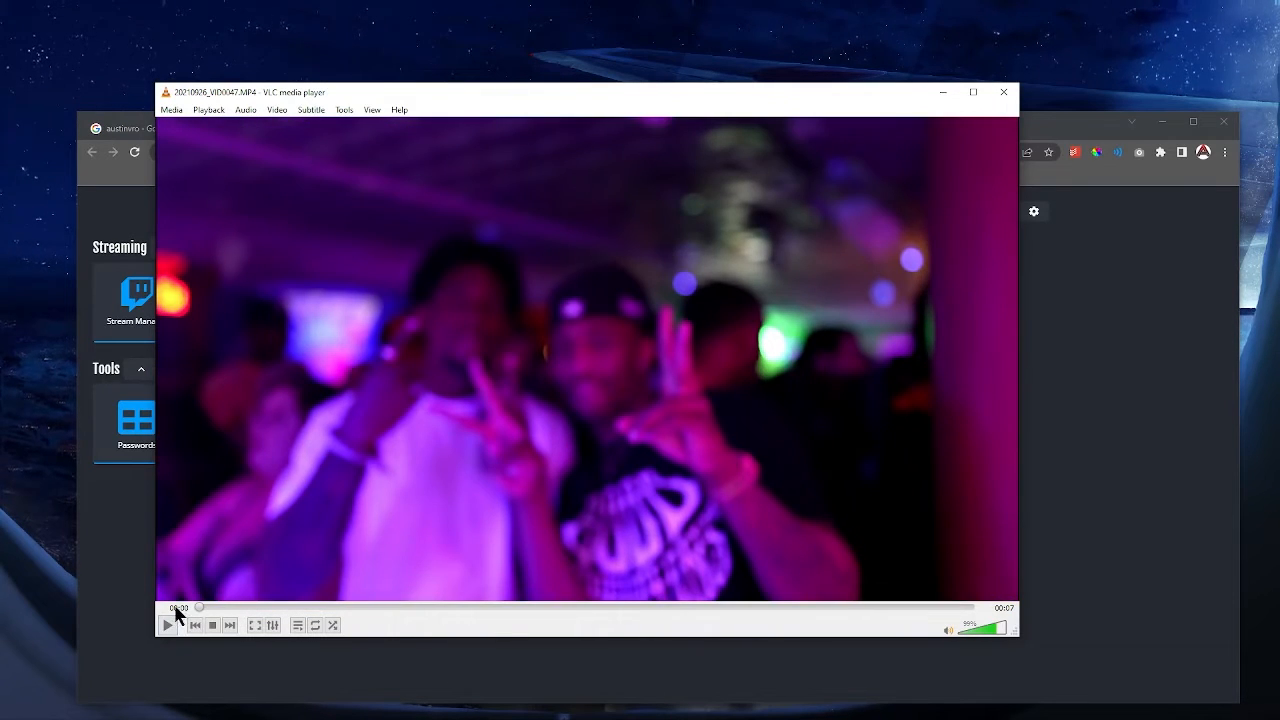
Play and pause the nightclub clip twice, then close the VLC window
left_click(167, 625)
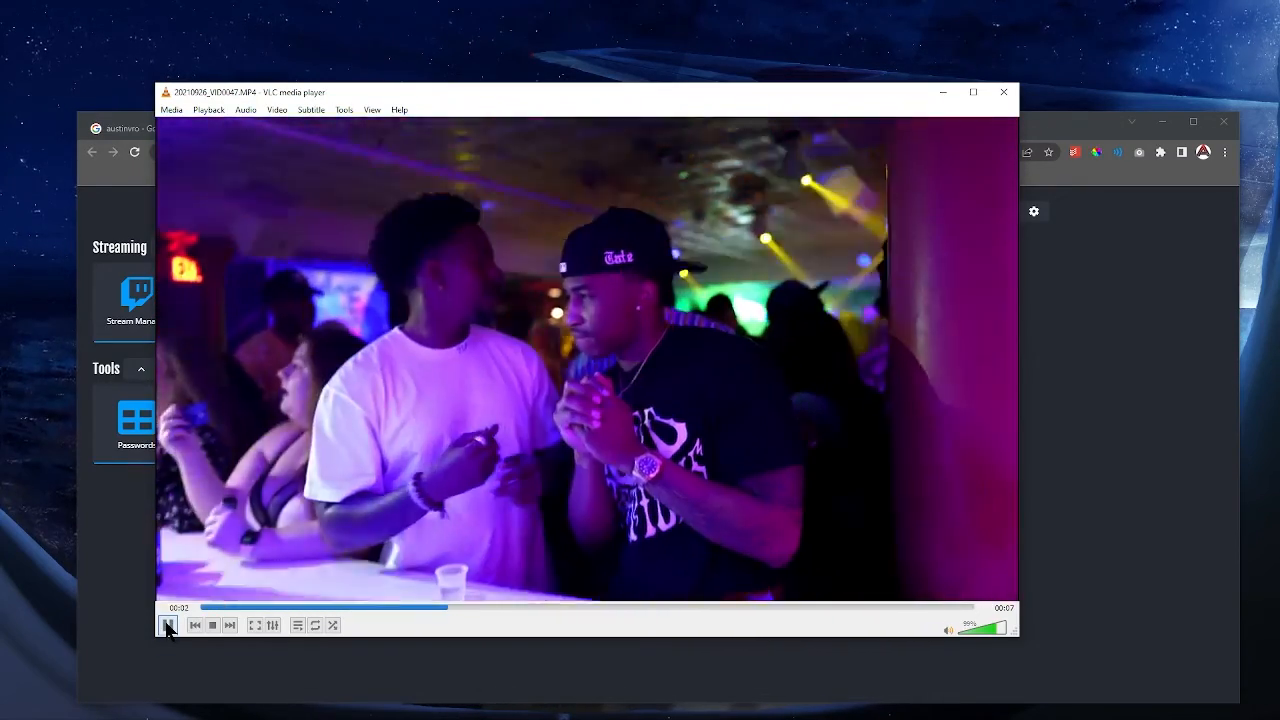
left_click(168, 625)
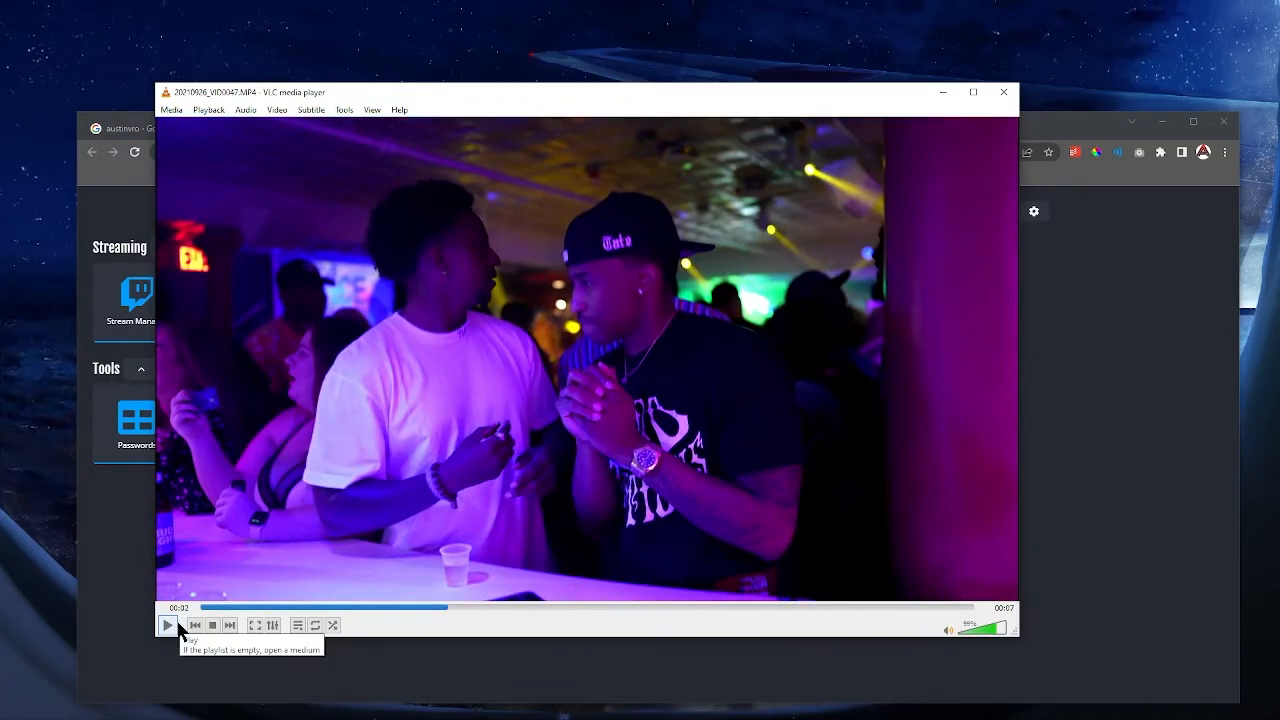
left_click(167, 625)
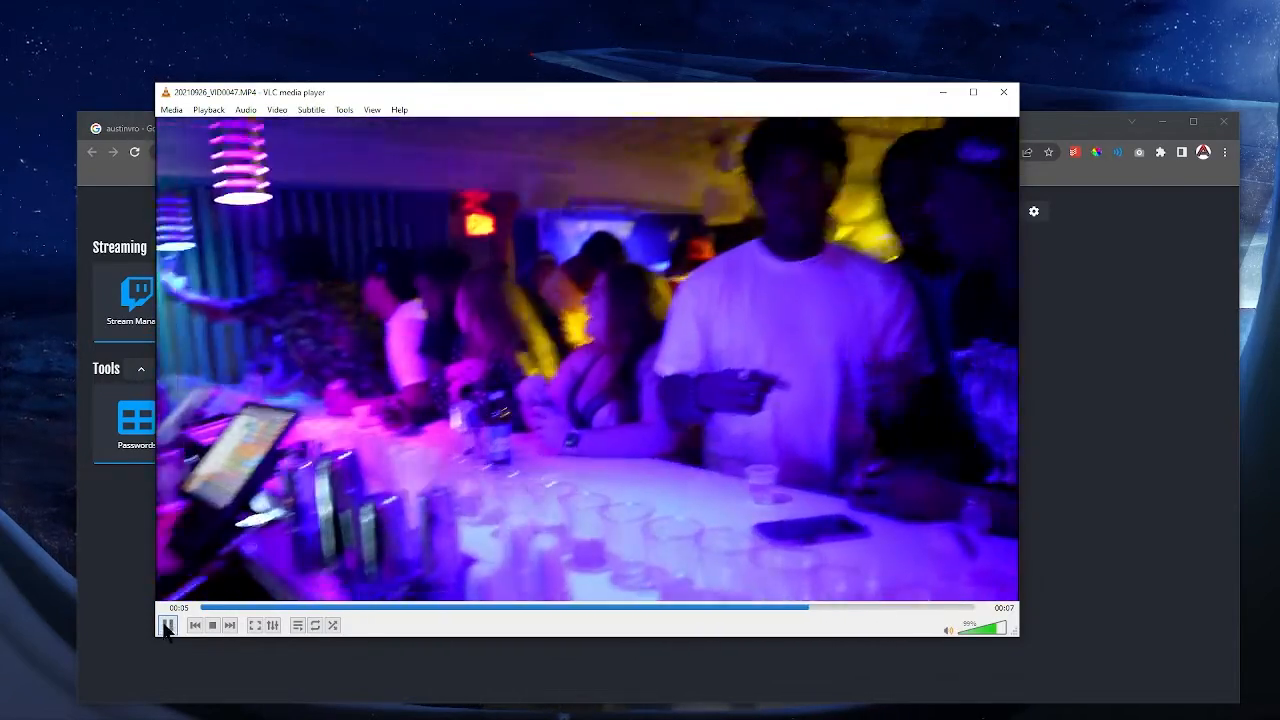
left_click(168, 625)
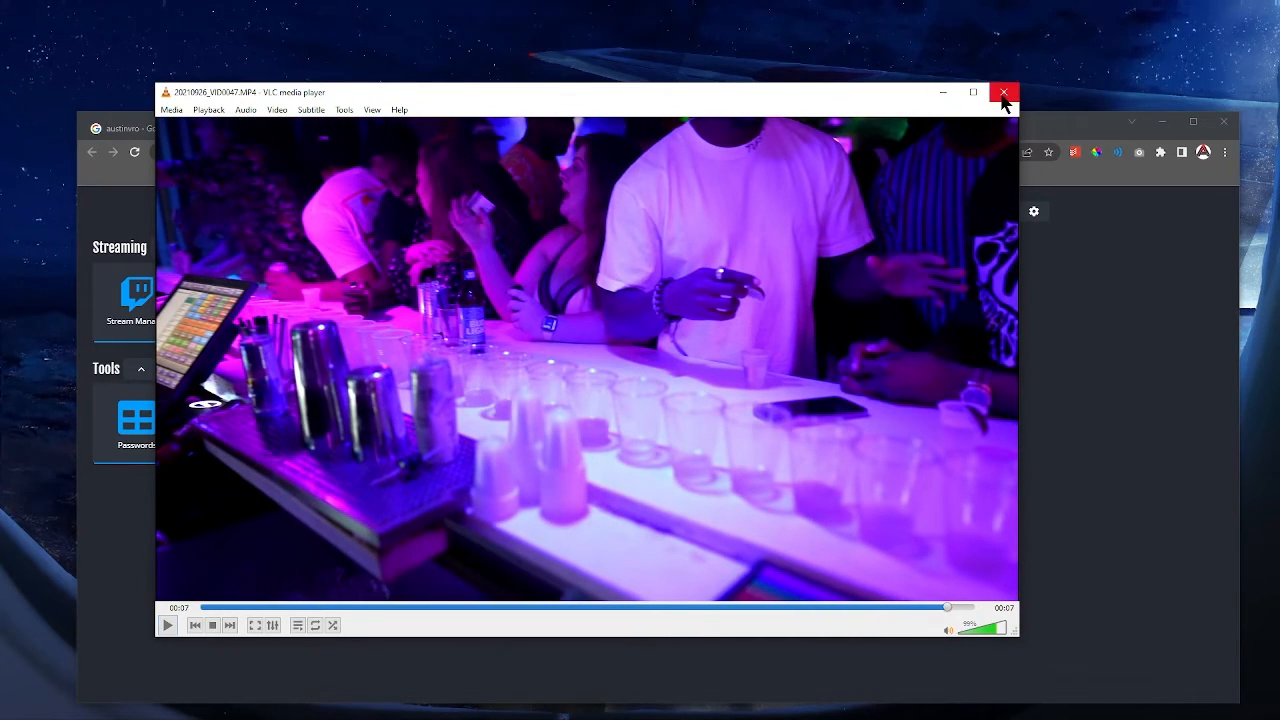
left_click(1004, 92)
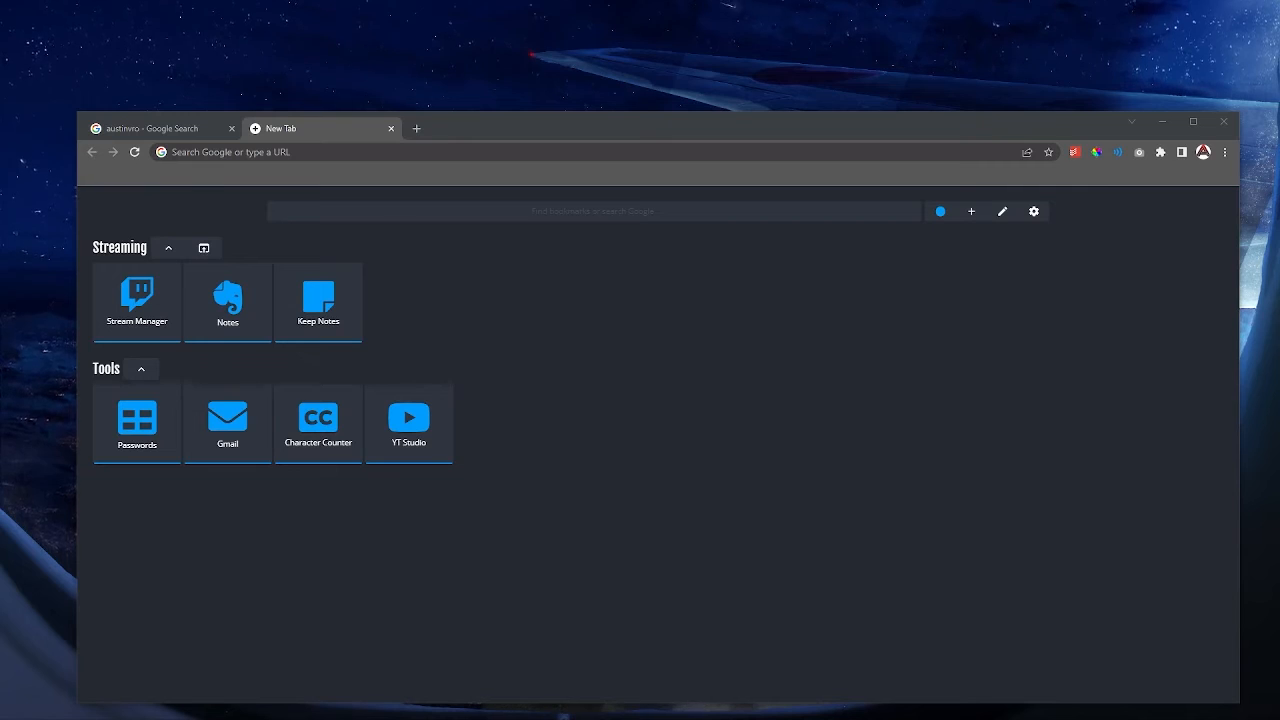